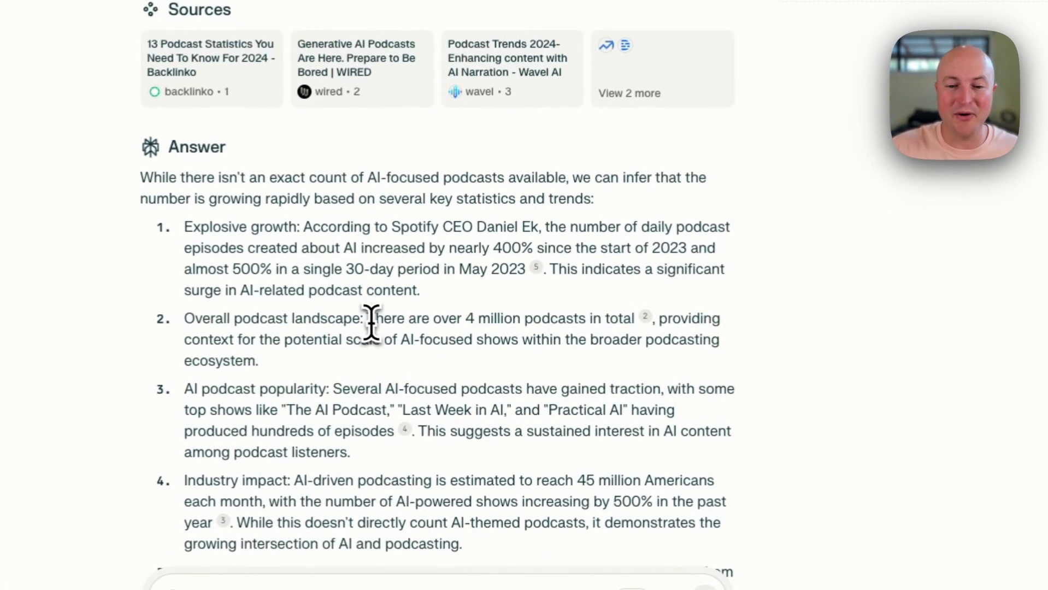
mouse_move(548, 320)
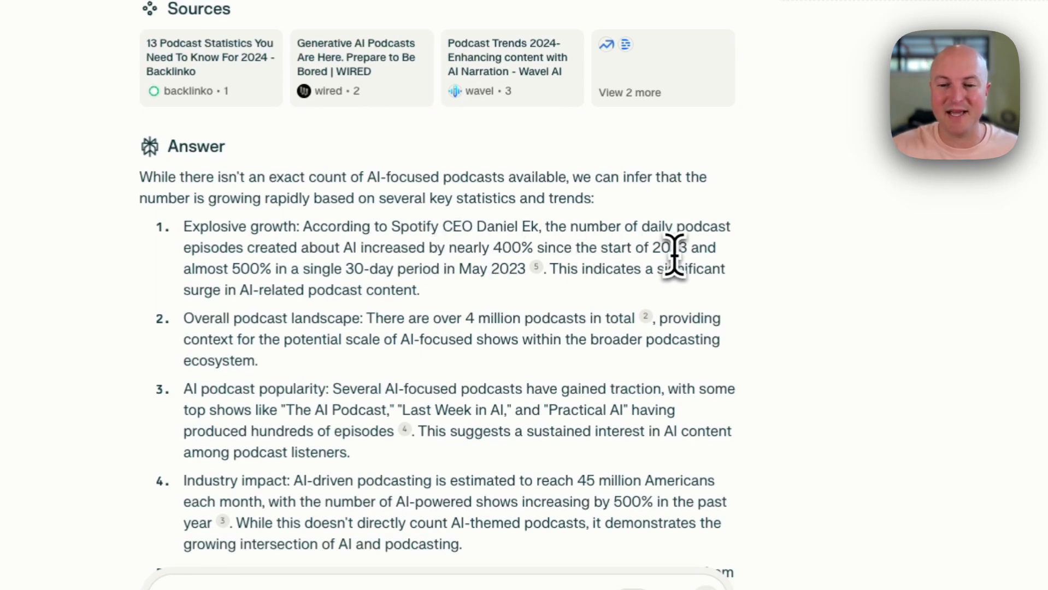
Run the Podcast Transcript Extraction scenario once from the Make scenario editor
scroll(down, 3)
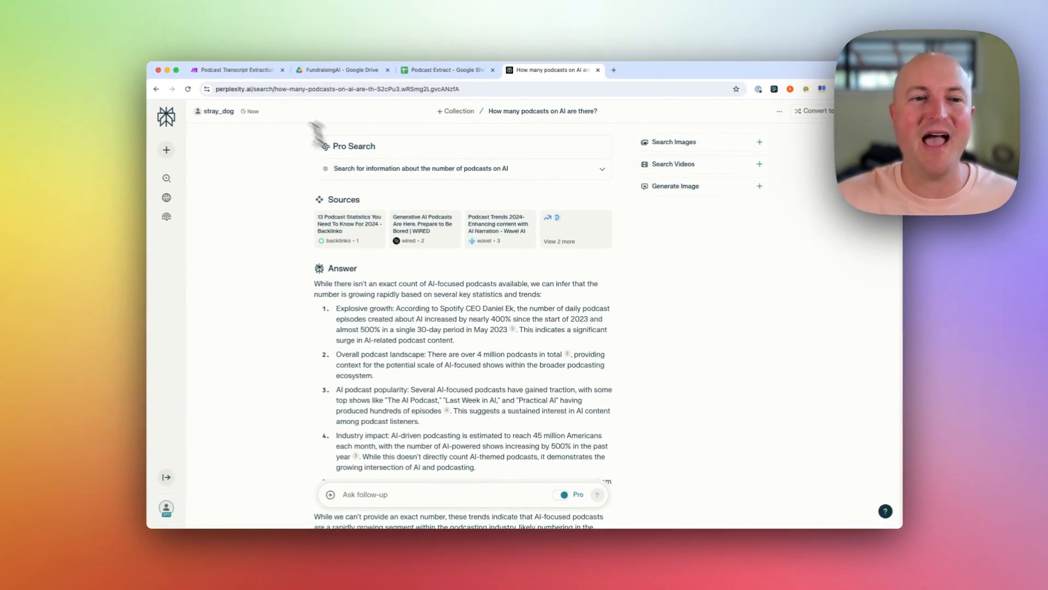
mouse_move(237, 69)
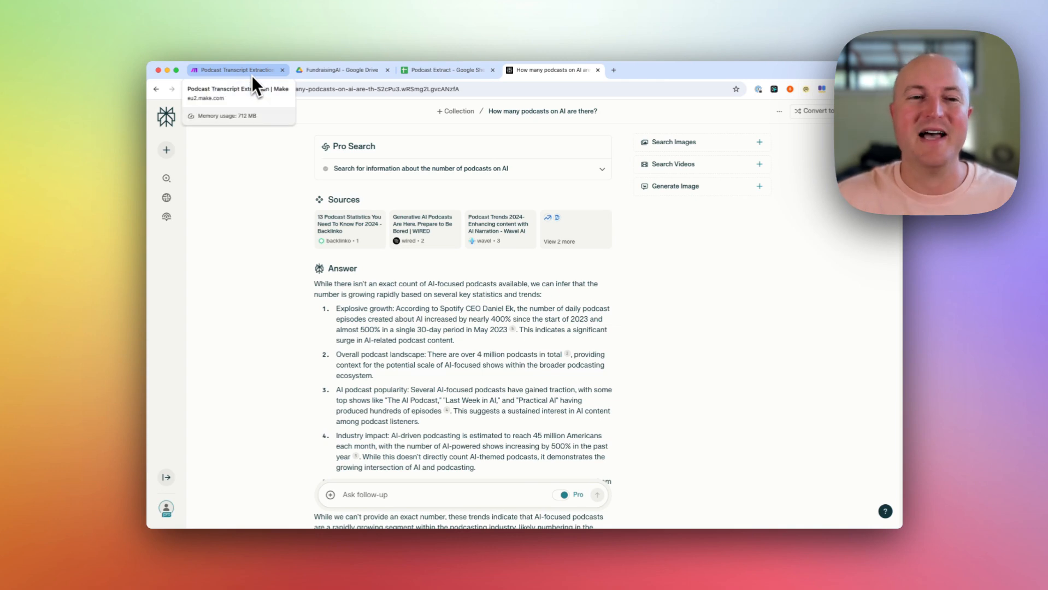
click(236, 69)
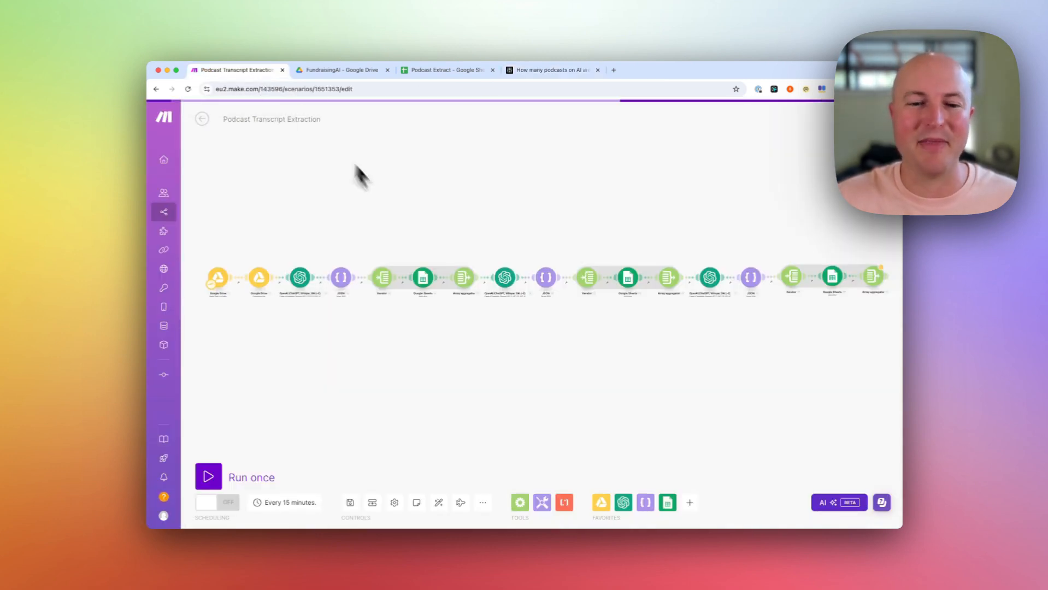
mouse_move(401, 219)
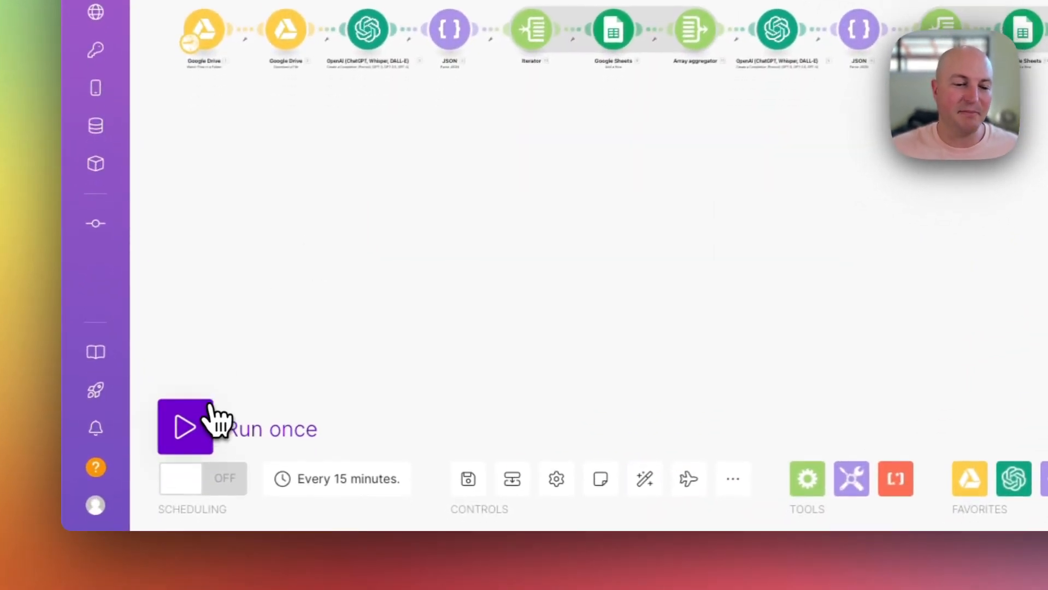
click(185, 428)
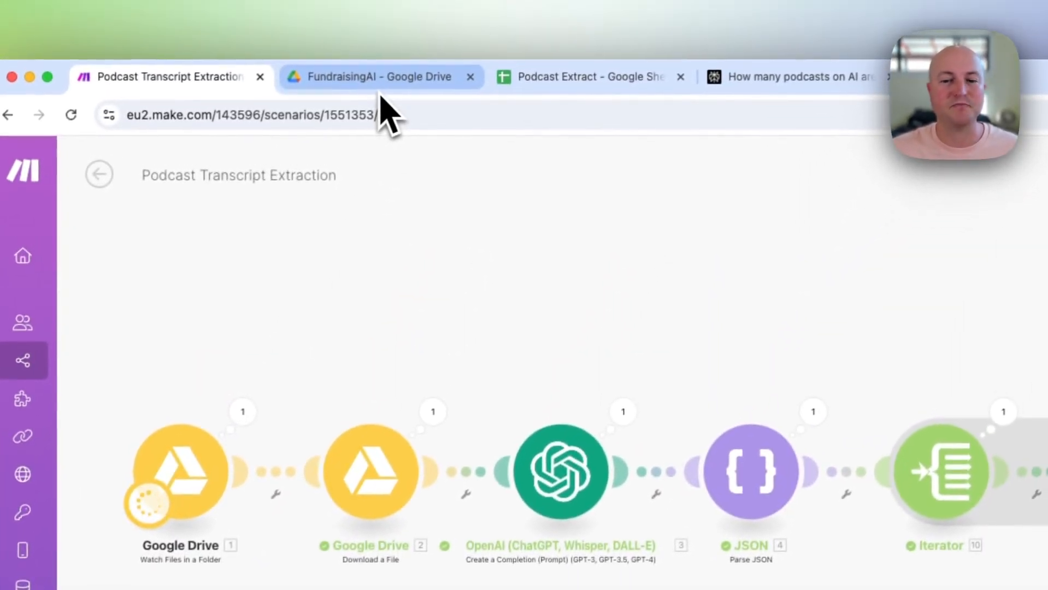
Review the FundraisingAI transcripts folder, check the running scenario, then view the Podcast Extract spreadsheet
click(374, 76)
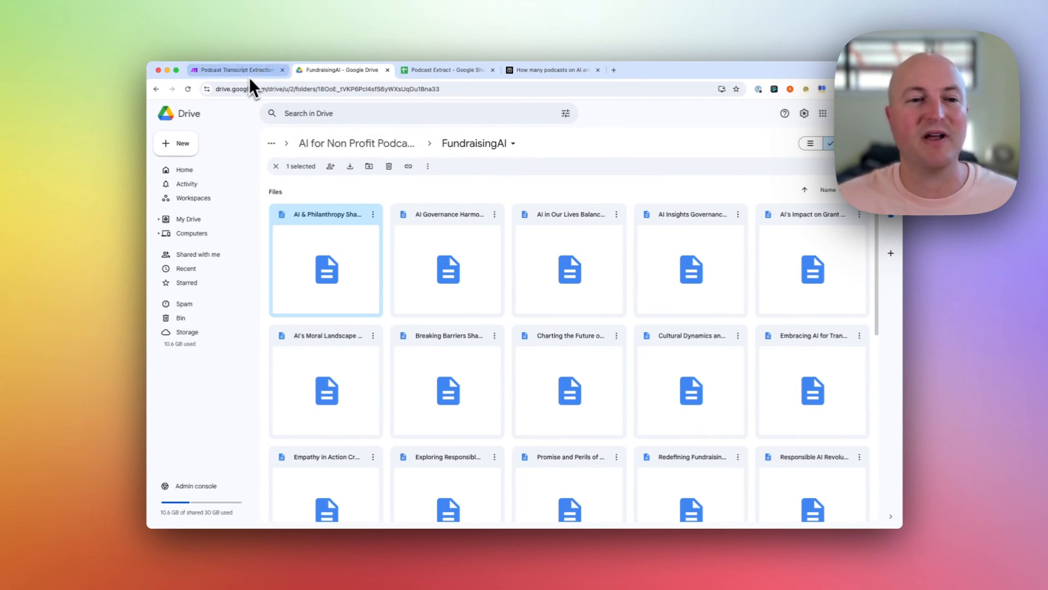
click(236, 69)
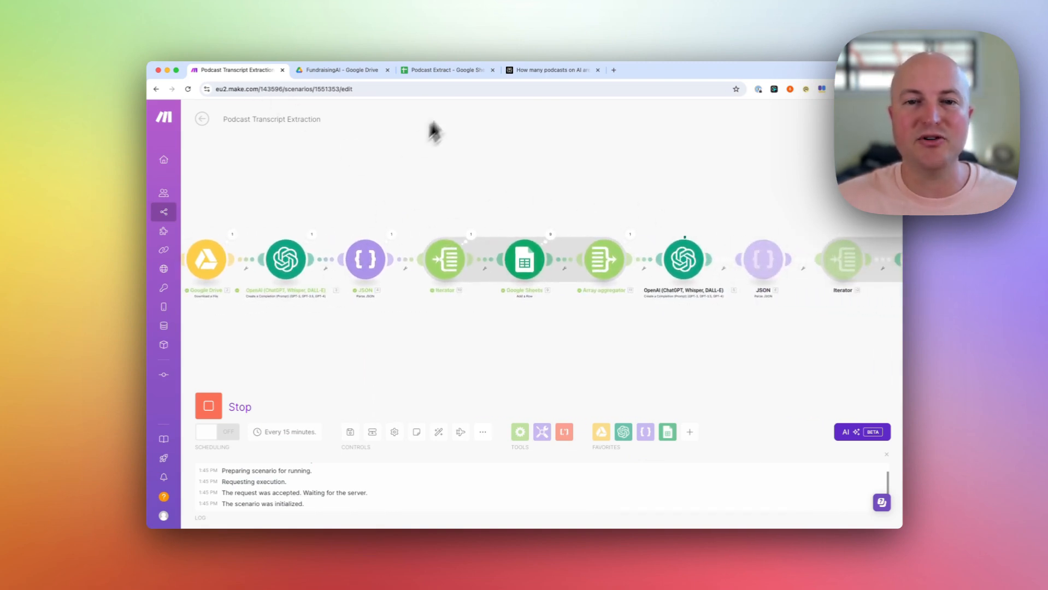
click(446, 69)
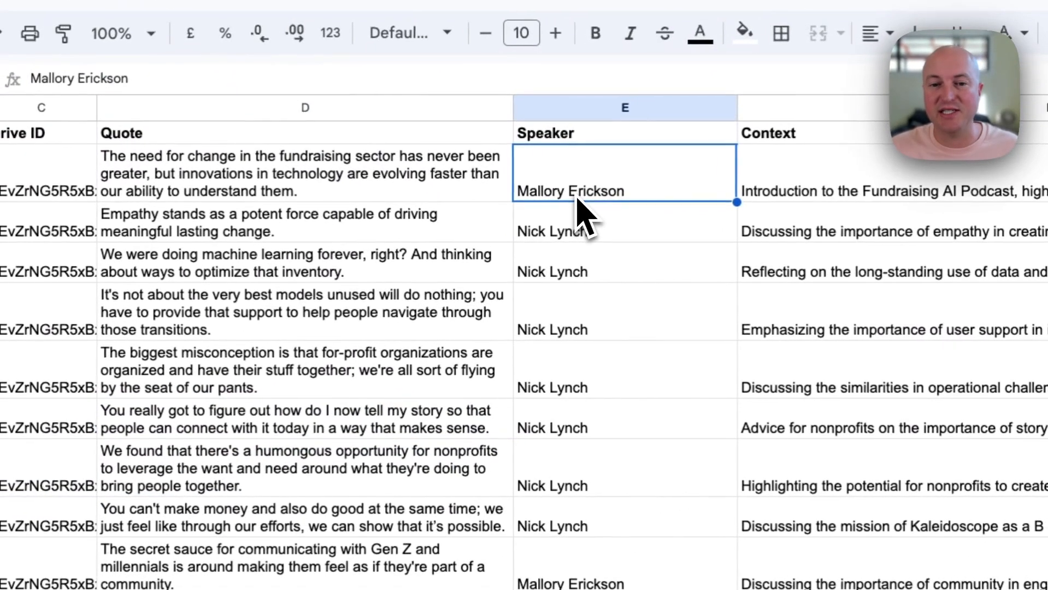
scroll(down, 3)
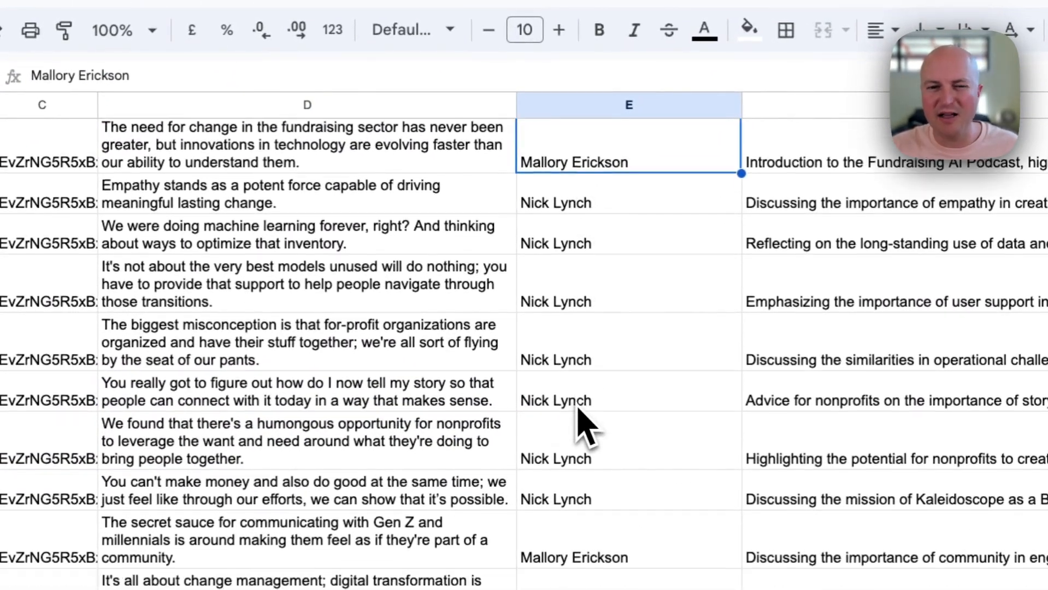
scroll(down, 3)
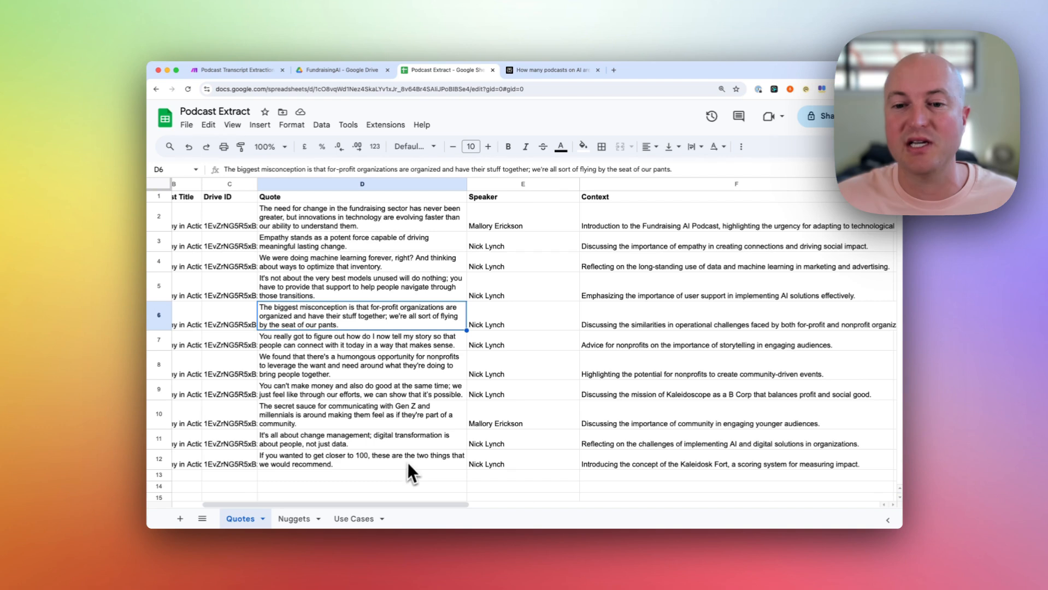
mouse_move(414, 427)
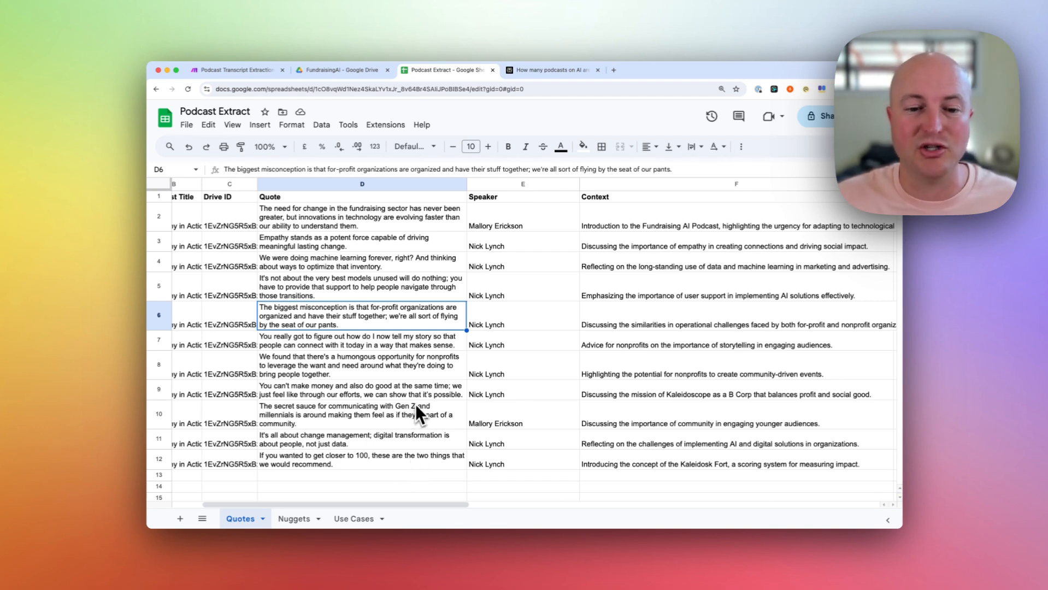
mouse_move(420, 366)
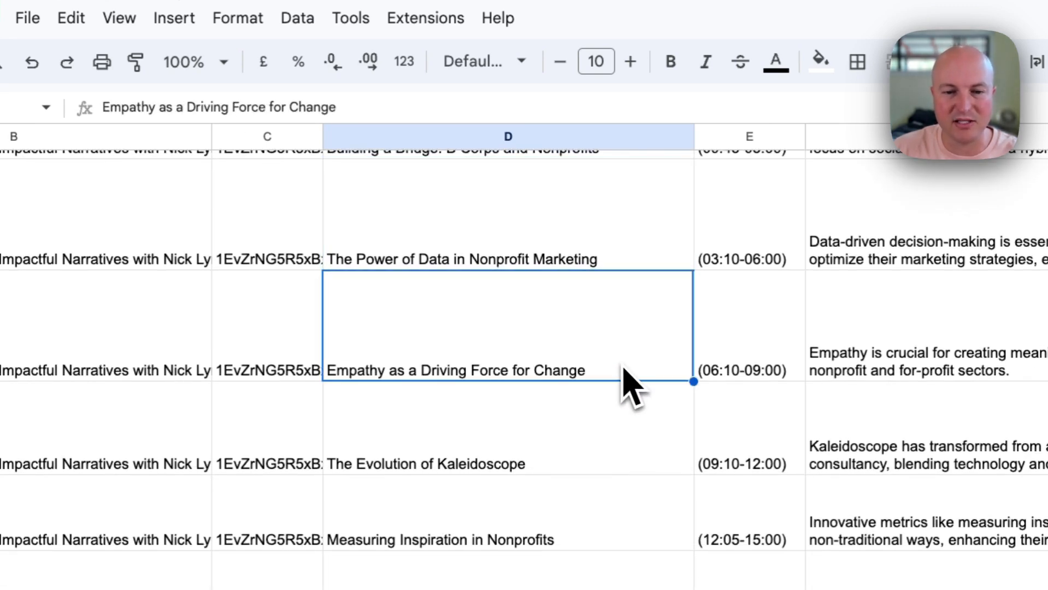
Browse the Nuggets sheet's titles, timestamps, summaries and content ideas
scroll(right, 3)
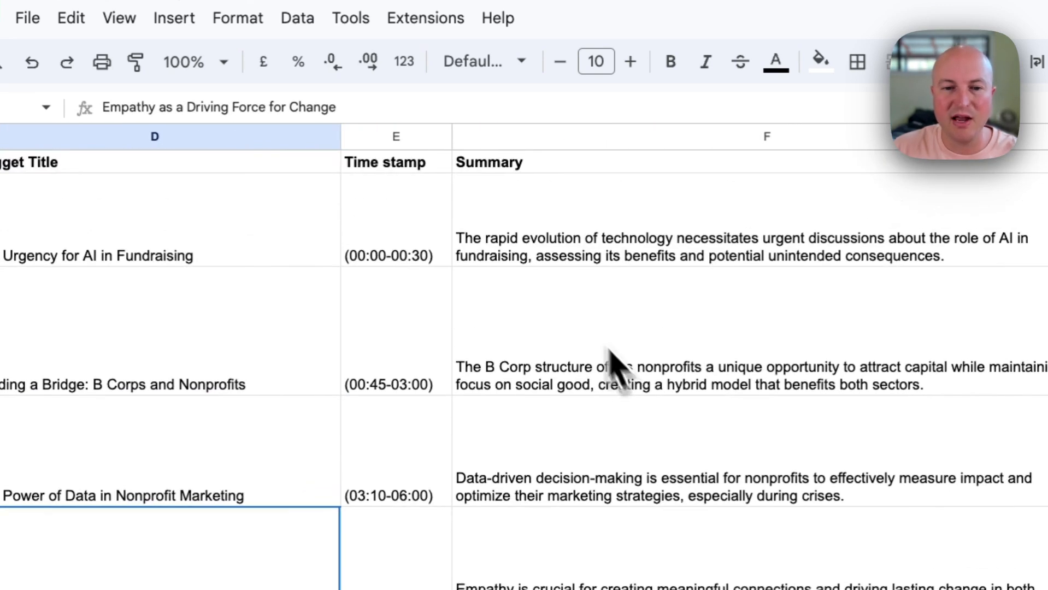
scroll(down, 3)
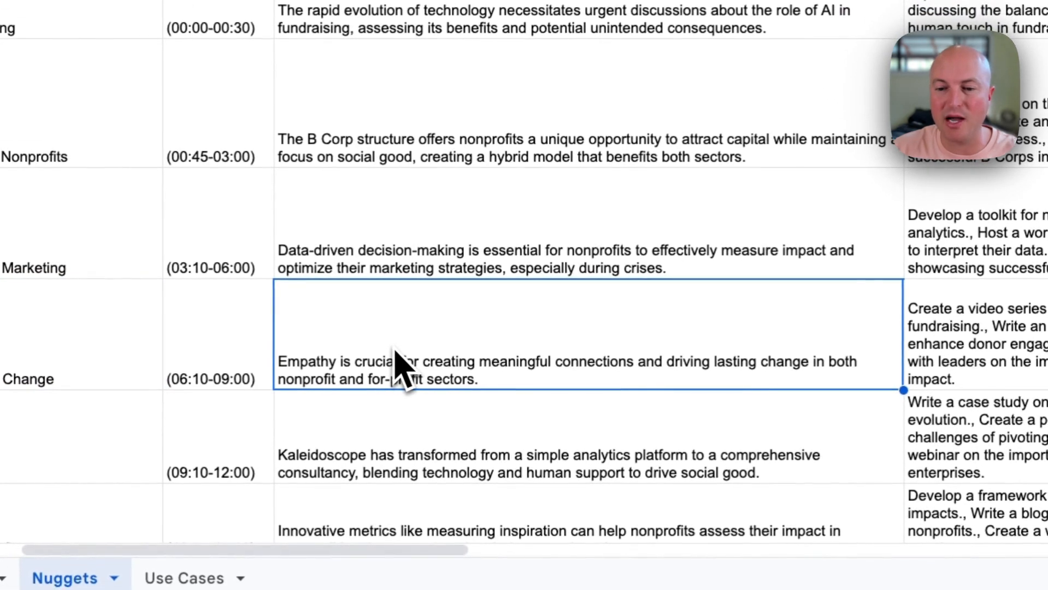
mouse_move(548, 401)
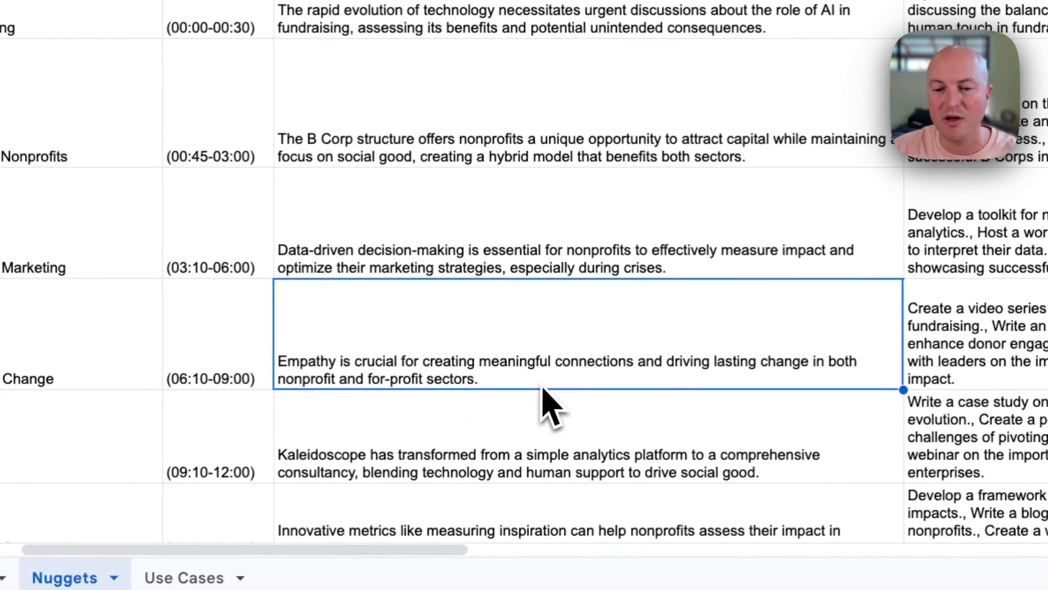
mouse_move(662, 411)
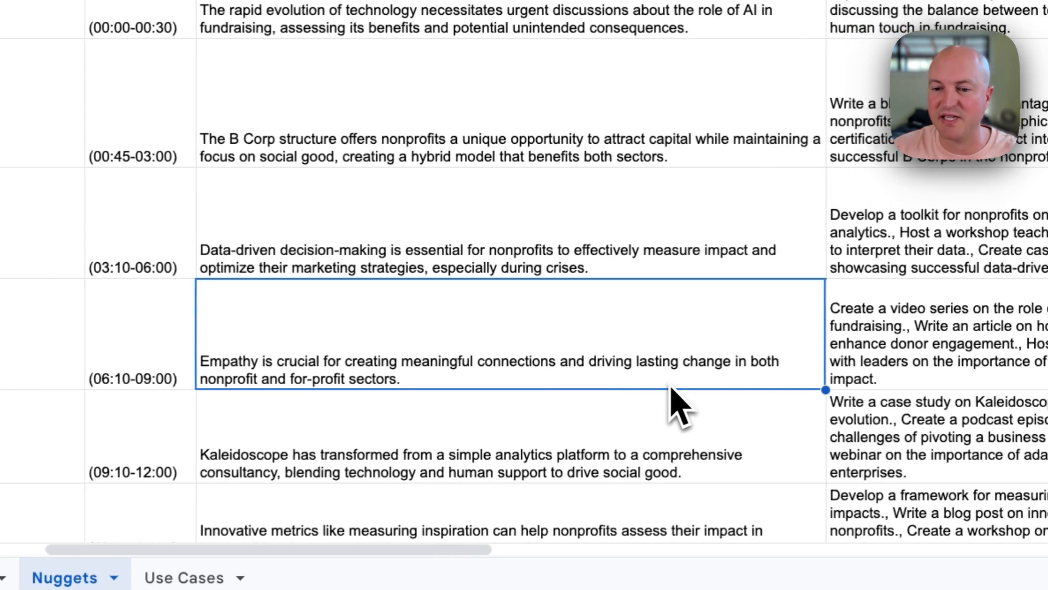
scroll(right, 3)
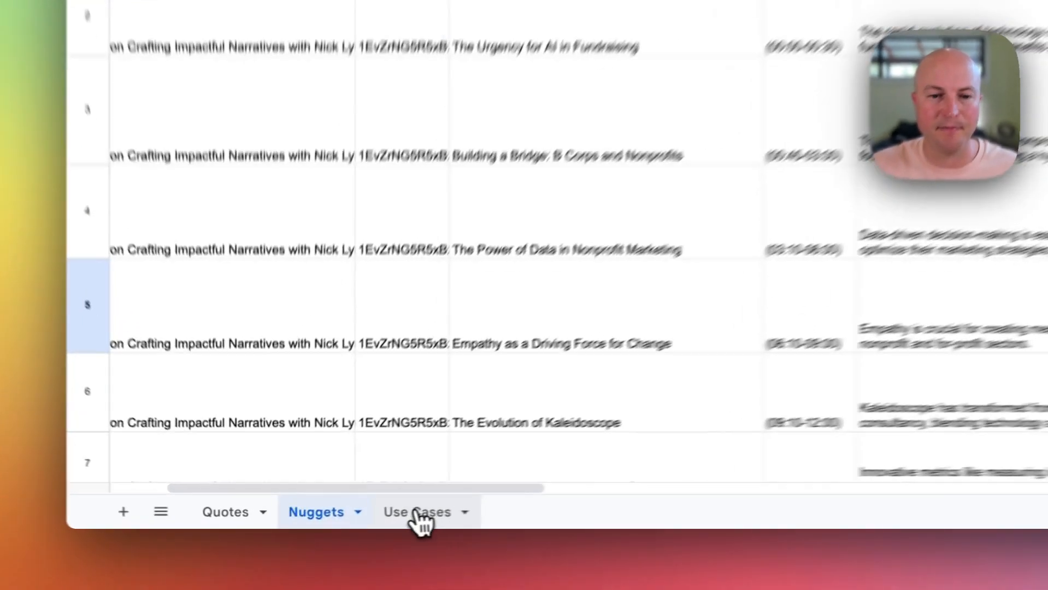
Review the Use Cases sheet, including the Influencer Marketing for Nonprofits entry and further rows
click(416, 511)
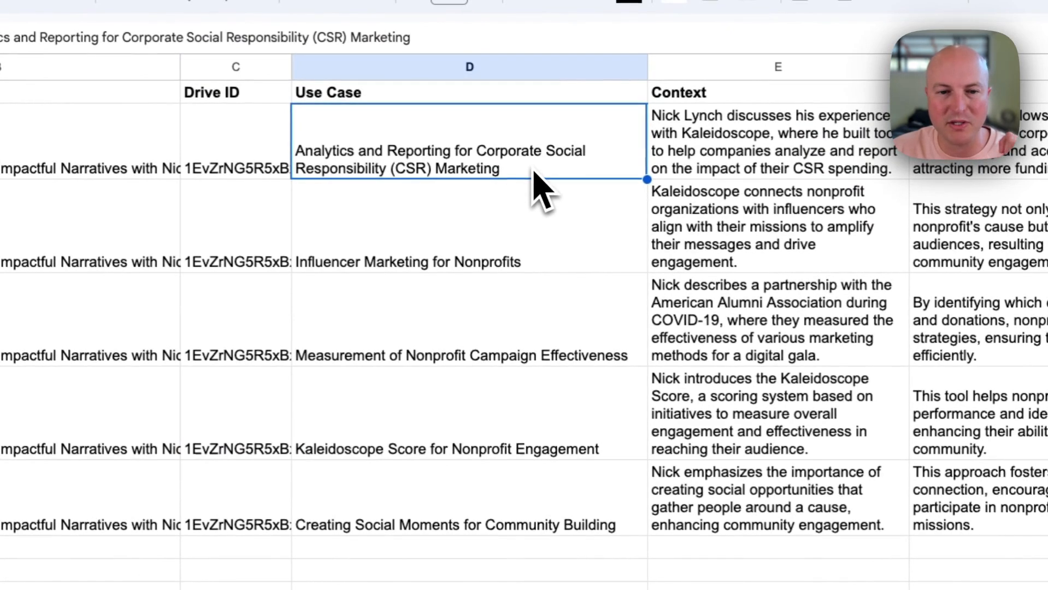
mouse_move(548, 274)
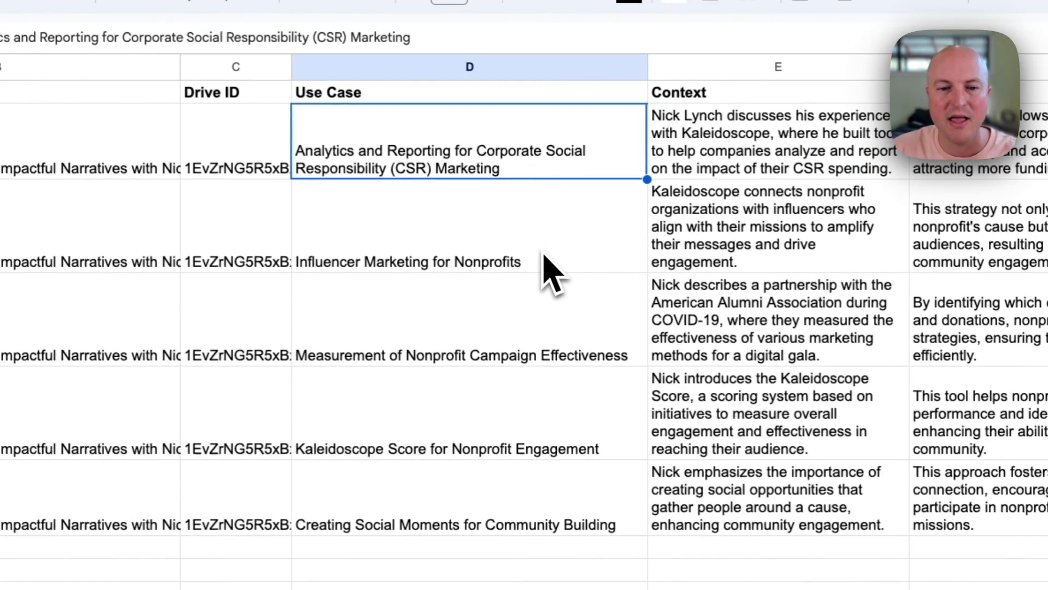
click(428, 261)
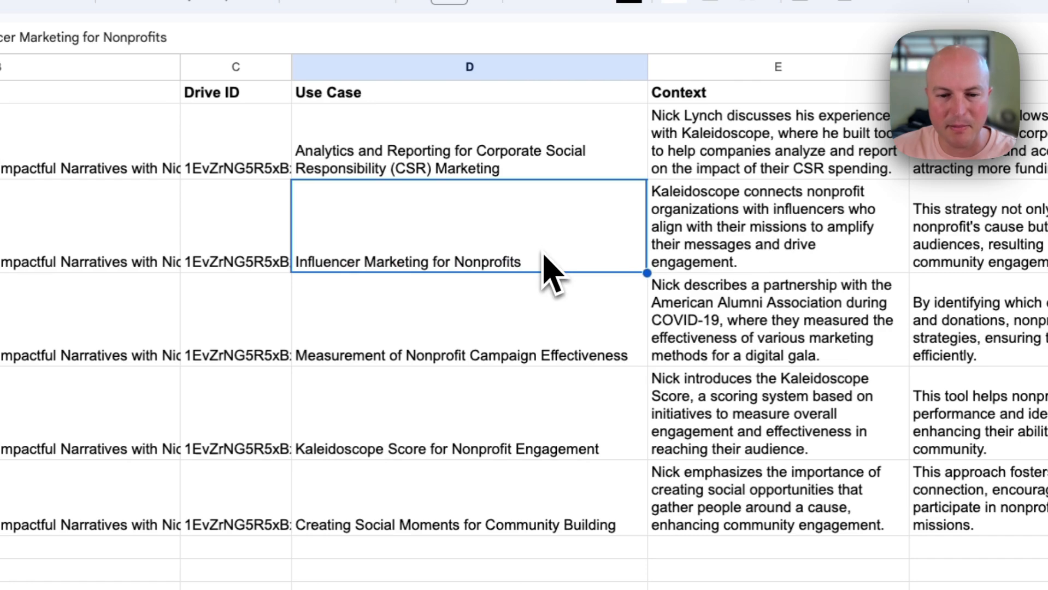
scroll(down, 3)
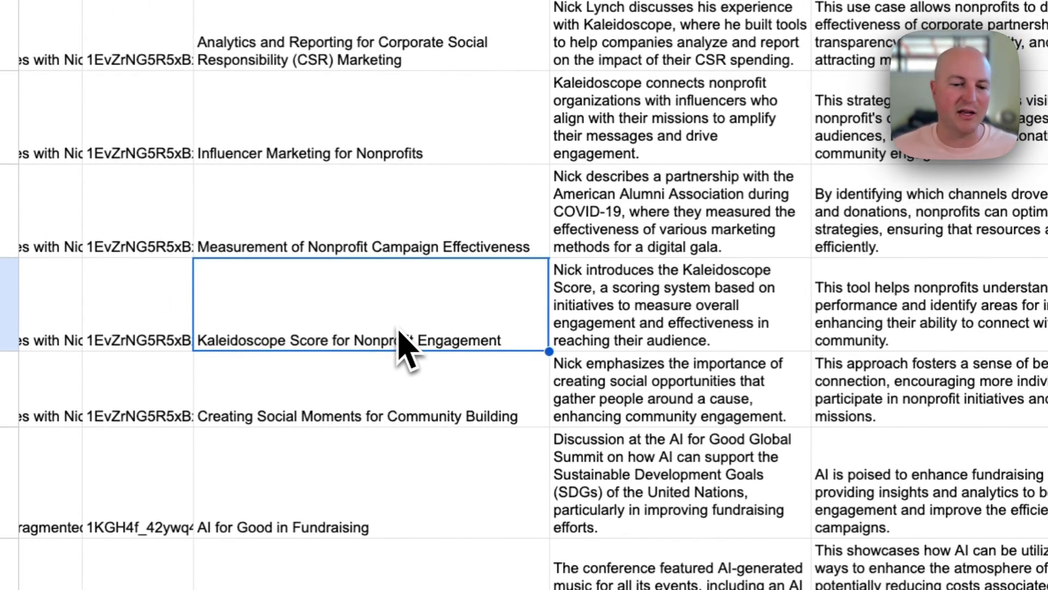
scroll(down, 3)
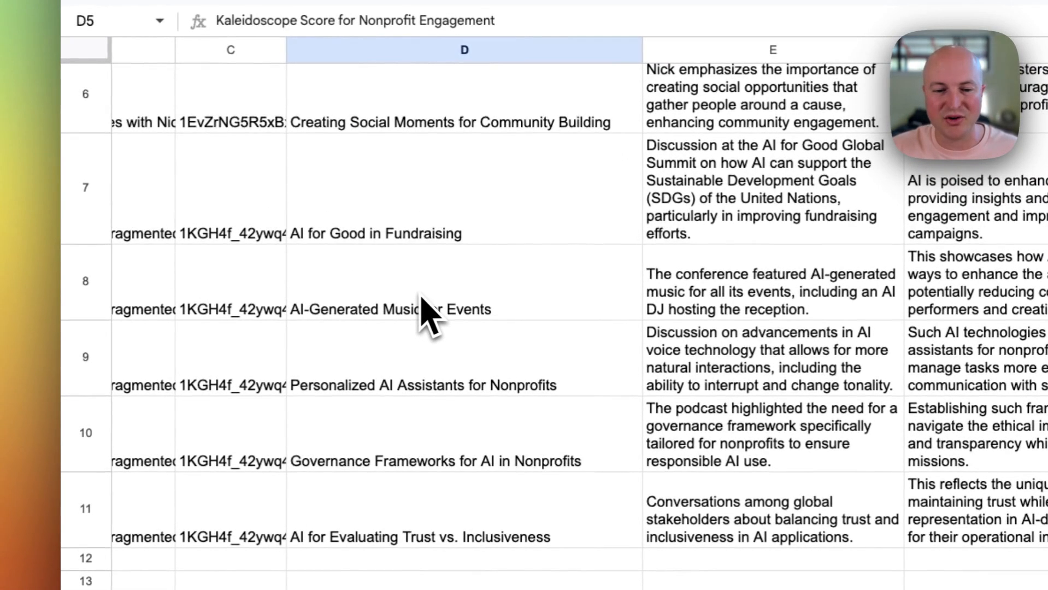
Review the Quotes sheet's added rows, including the AI arms race quote from another episode
click(249, 510)
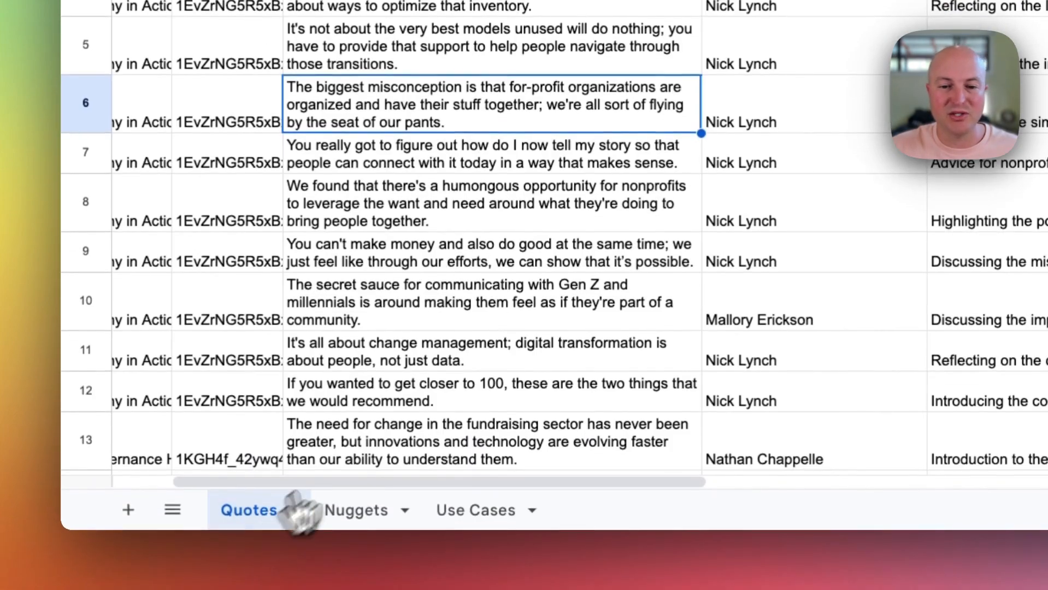
scroll(down, 3)
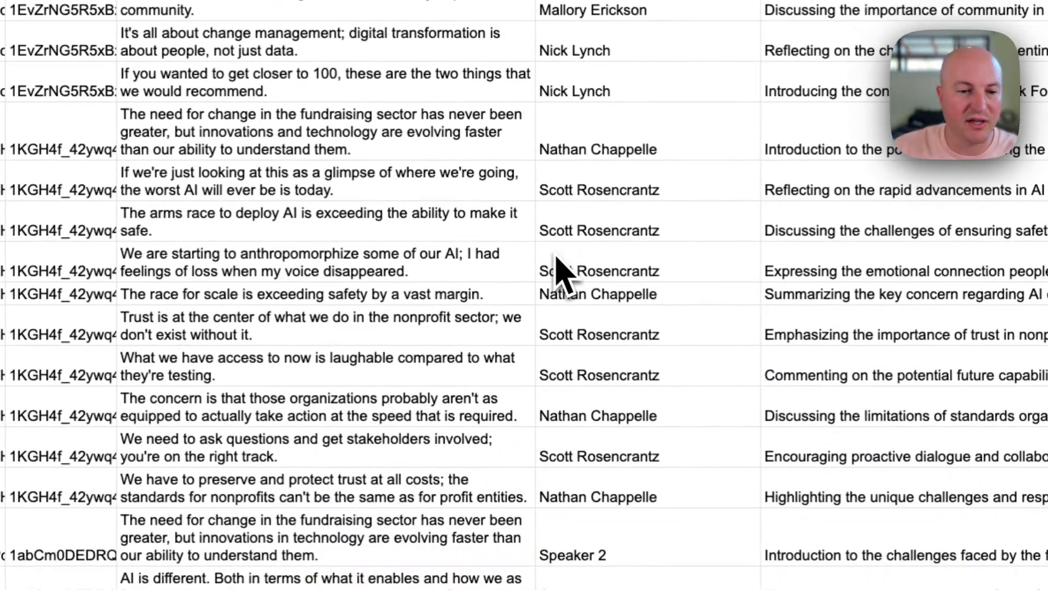
click(321, 221)
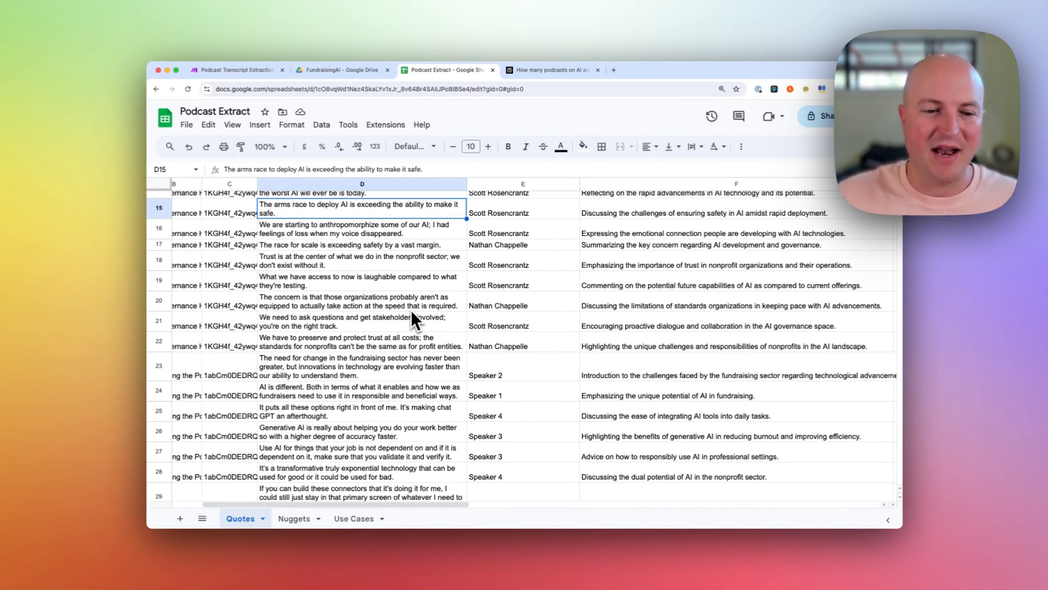
click(292, 518)
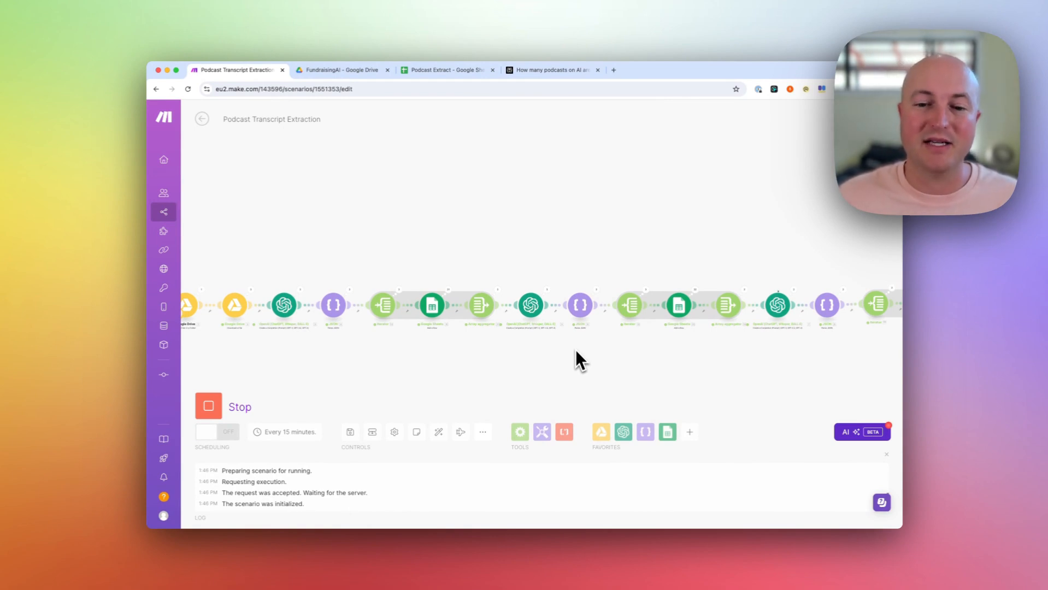
mouse_move(381, 152)
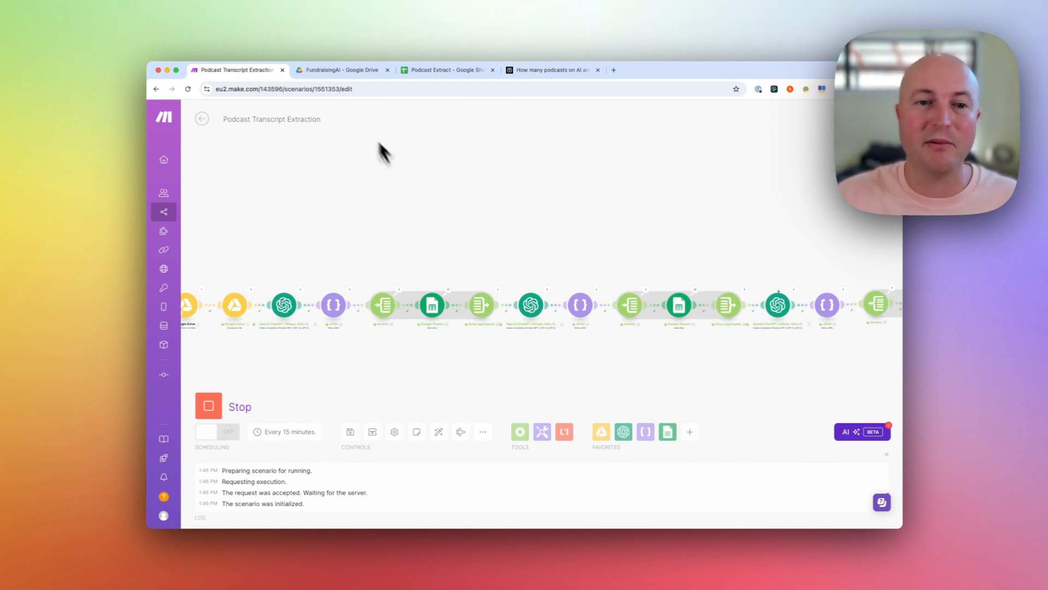
click(444, 70)
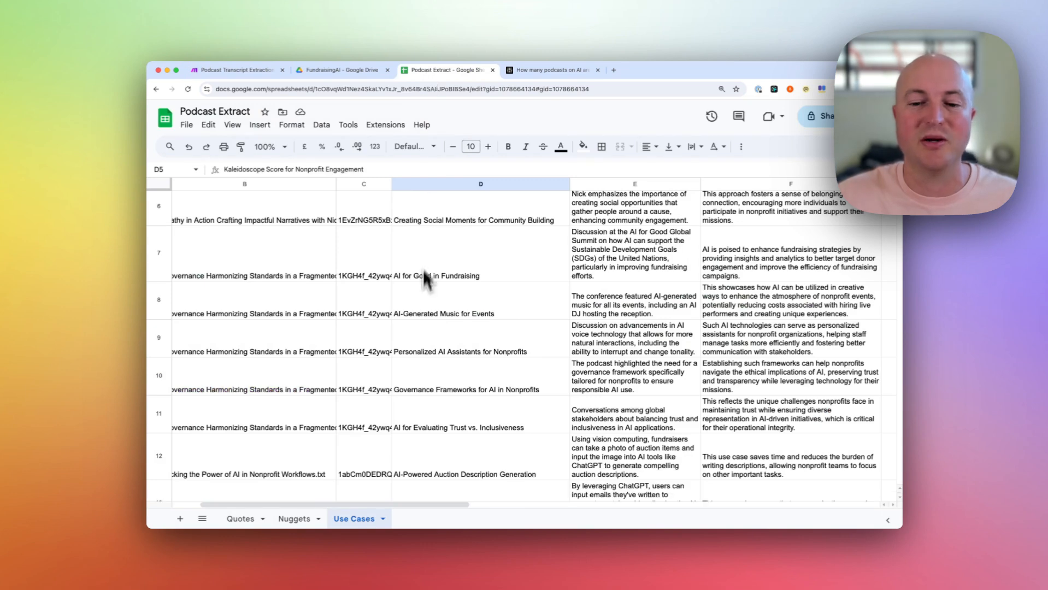
scroll(down, 3)
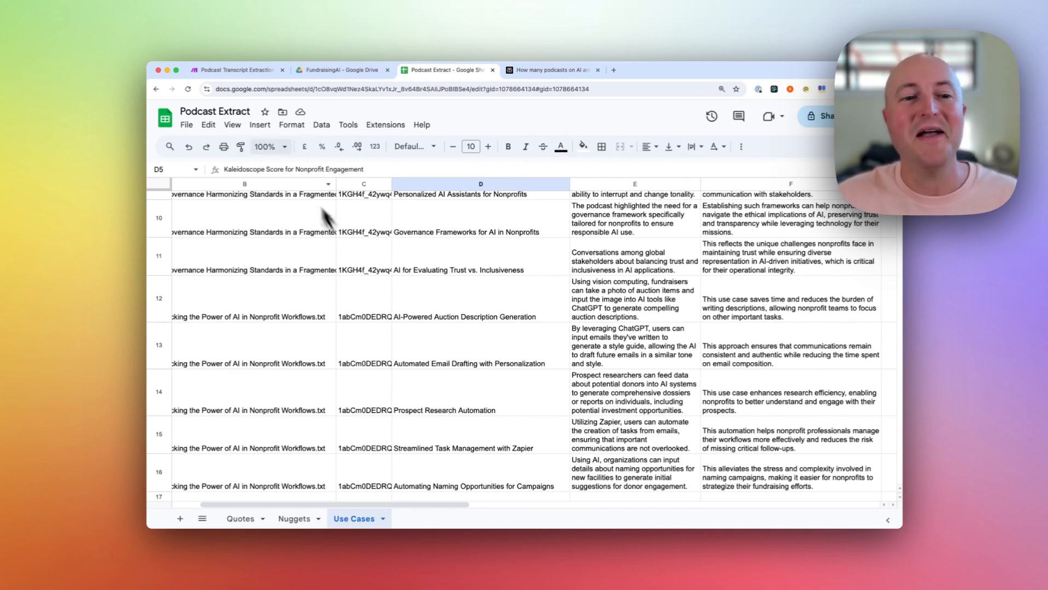
click(234, 69)
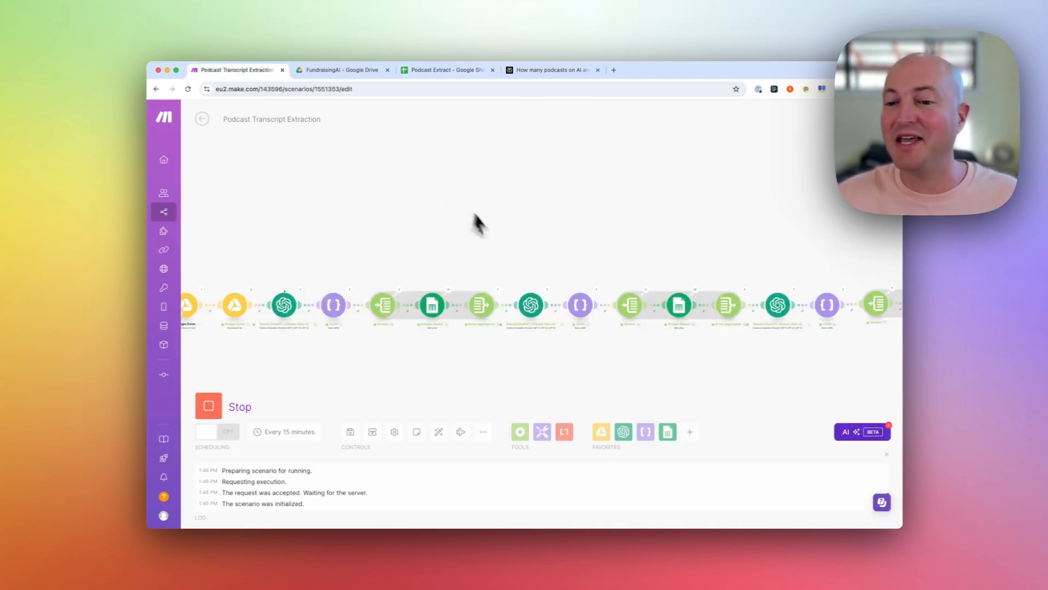